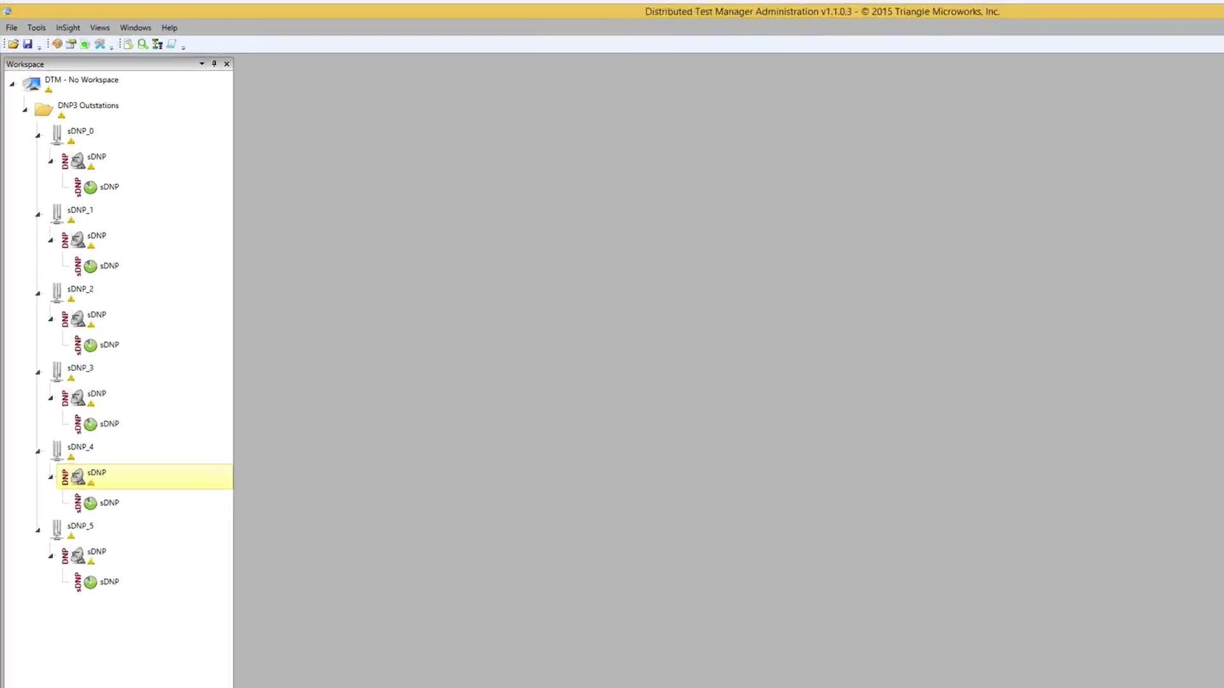
Step: Add a new folder to the DTM workspace root, to be named 'DNP3 Masters'
right_click(100, 103)
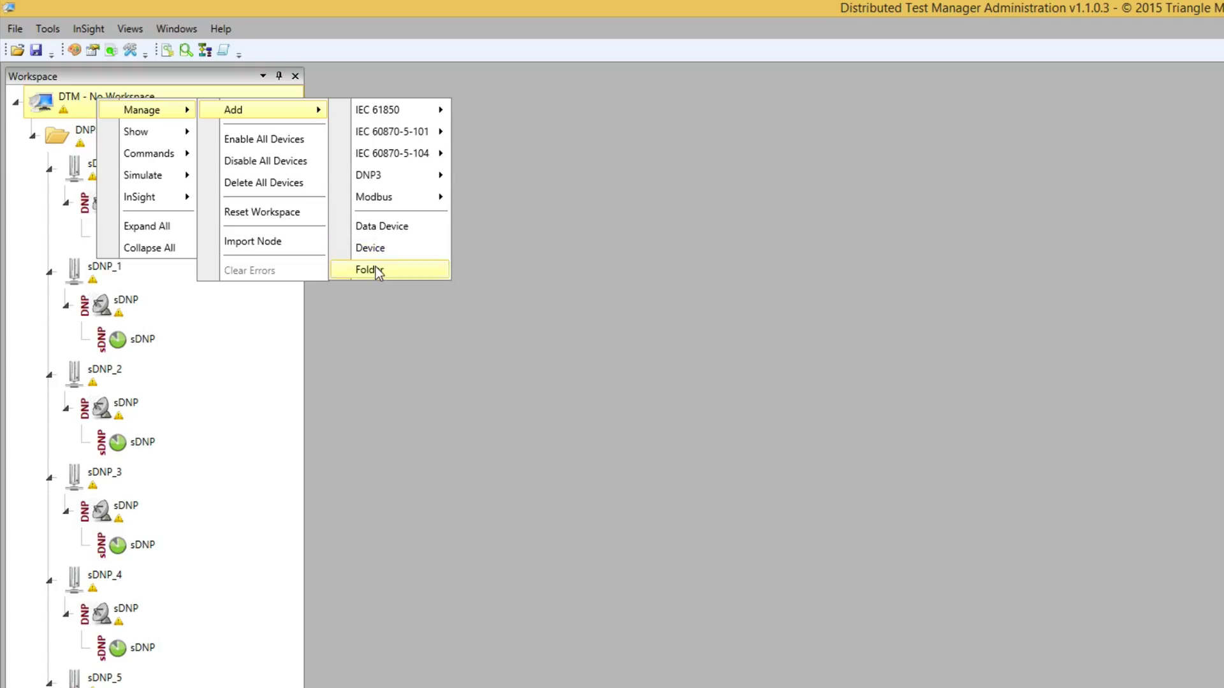
left_click(367, 269)
type("DNP3 Masters")
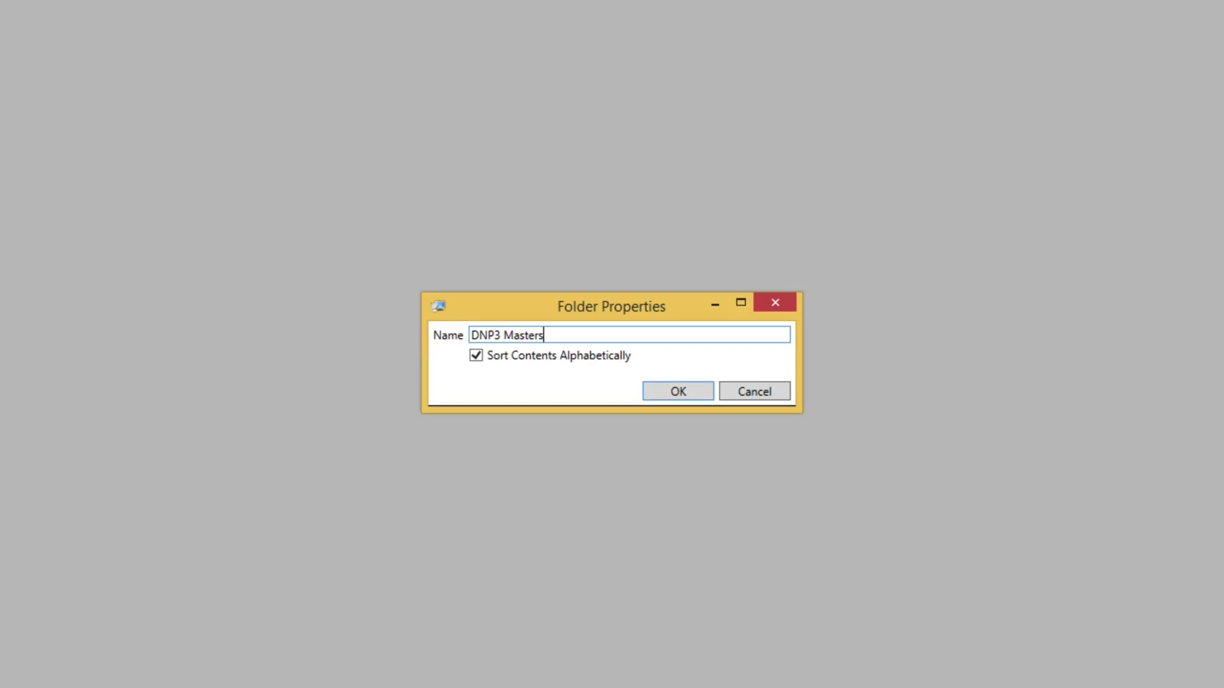
Step: Confirm the Folder Properties dialog to create the 'DNP3 Masters' folder
left_click(676, 391)
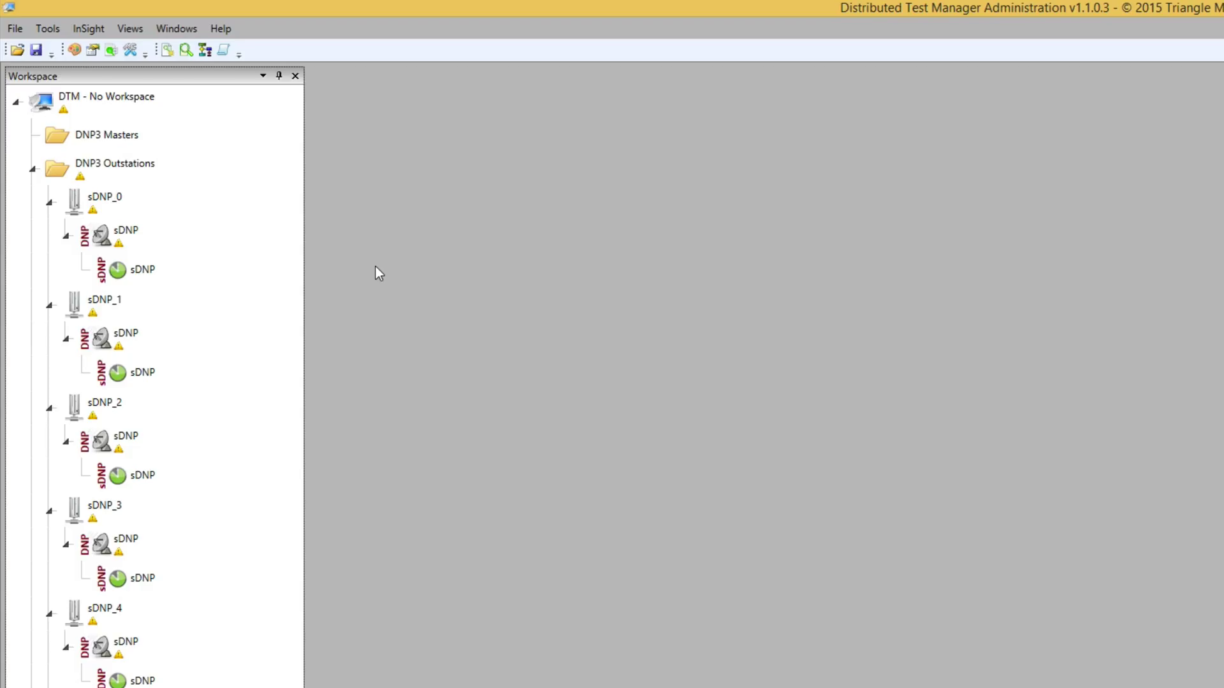
Step: Open a DNP3 Master Configuration for the 'DNP3 Masters' folder via Manage > Add > DNP3 > Master(s)
left_click(105, 135)
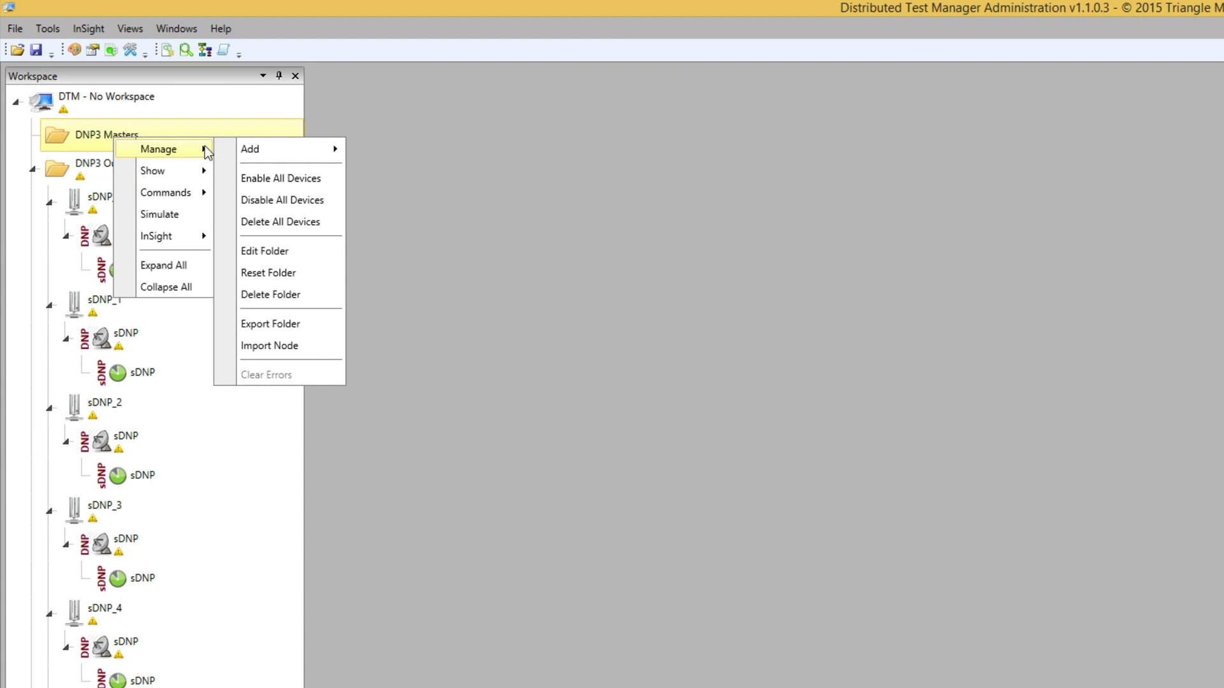
left_click(250, 148)
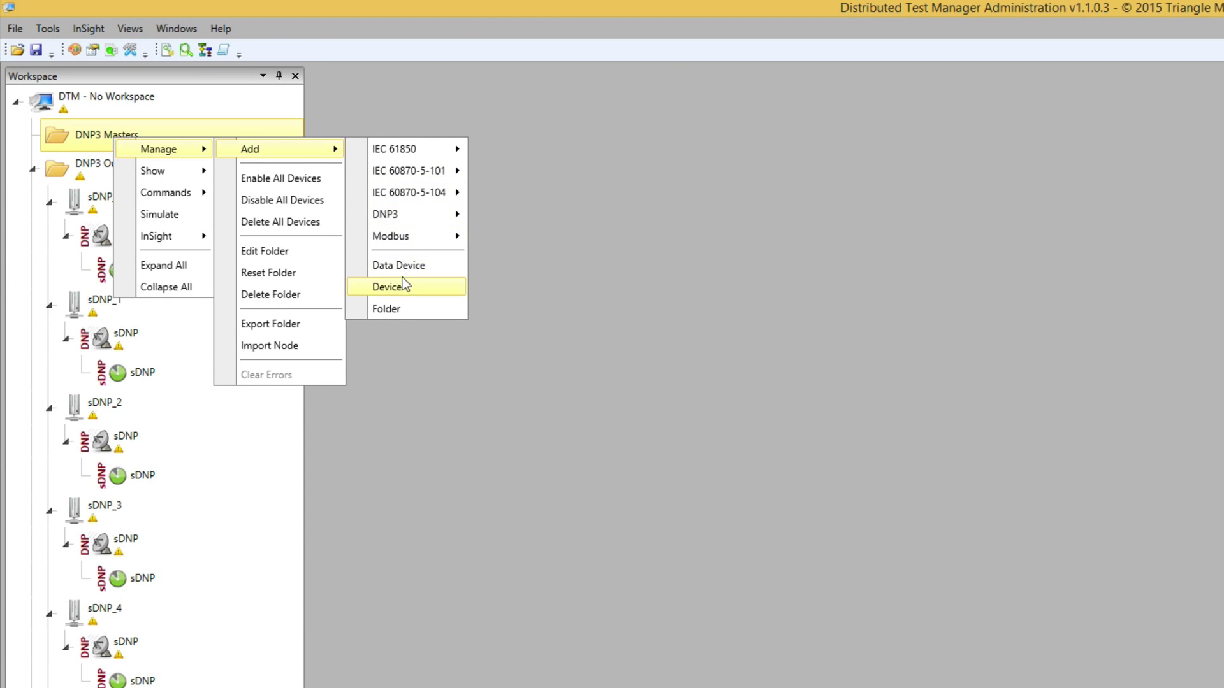
mouse_move(386, 214)
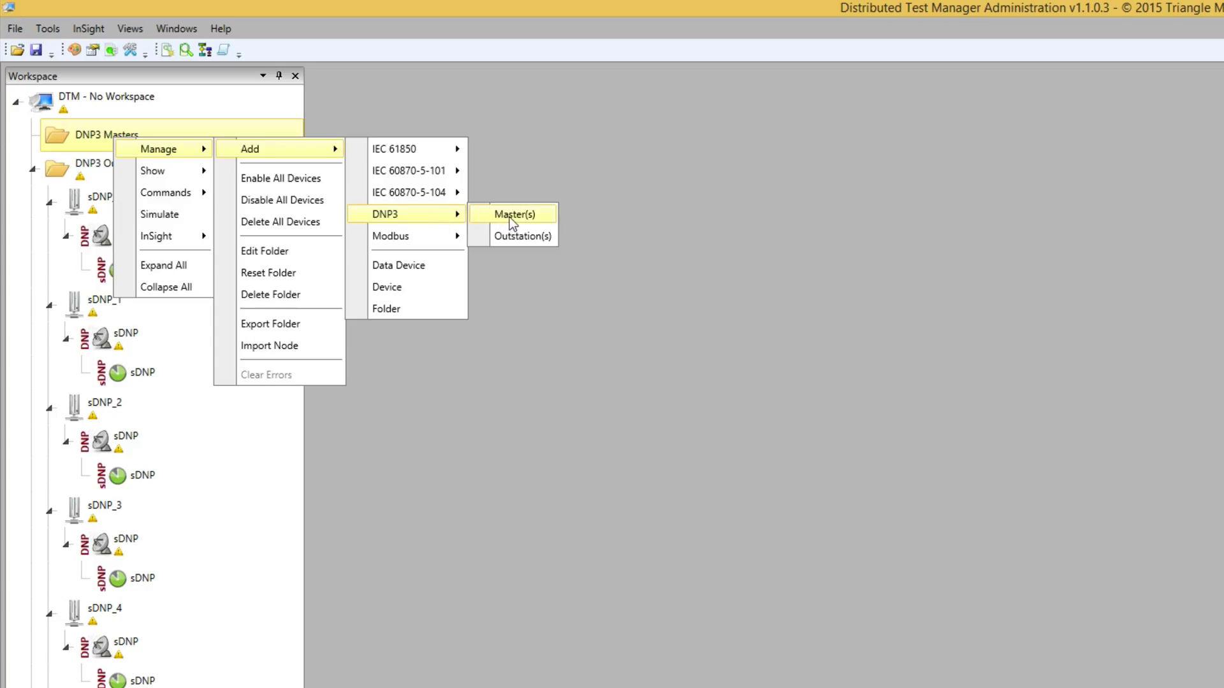
left_click(514, 214)
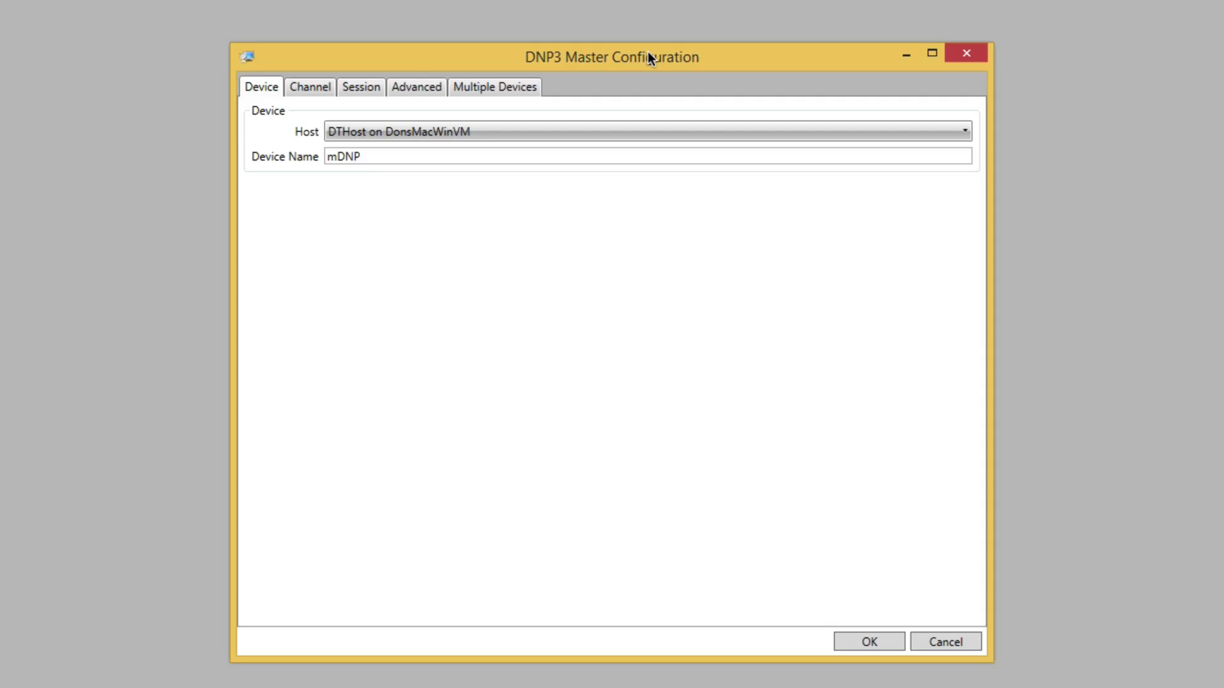
mouse_move(319, 74)
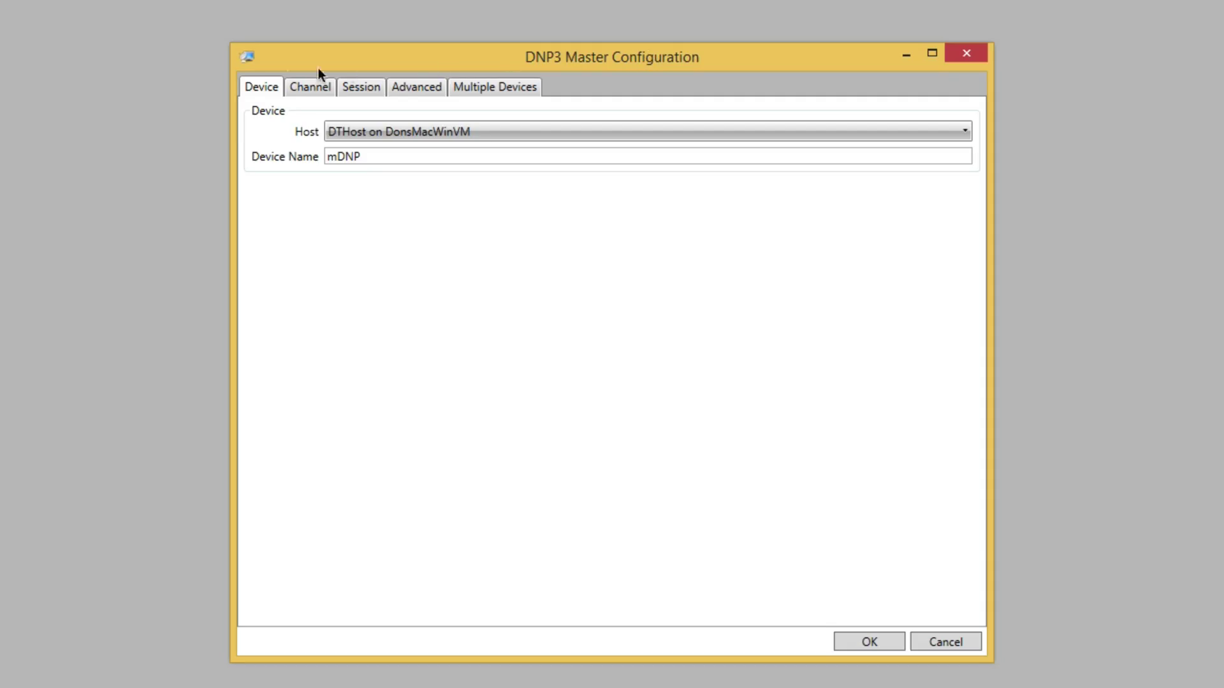
Step: Review the master's Channel, Session, Advanced and Multiple Devices settings
left_click(310, 86)
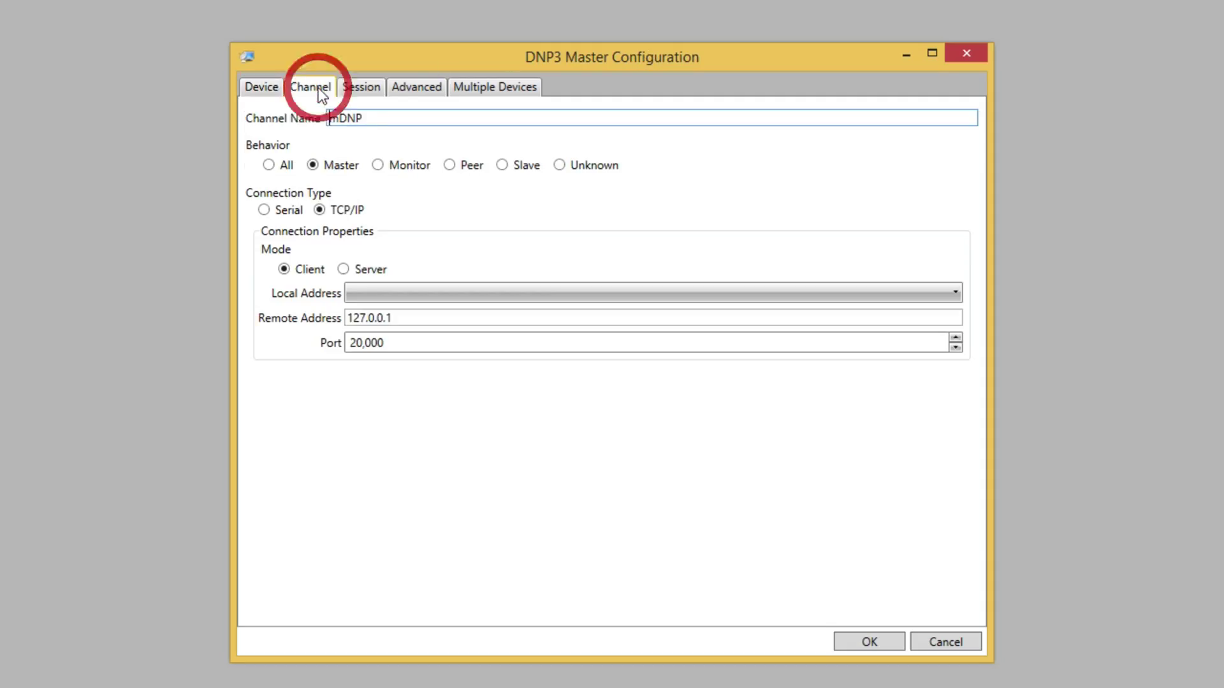
left_click(360, 87)
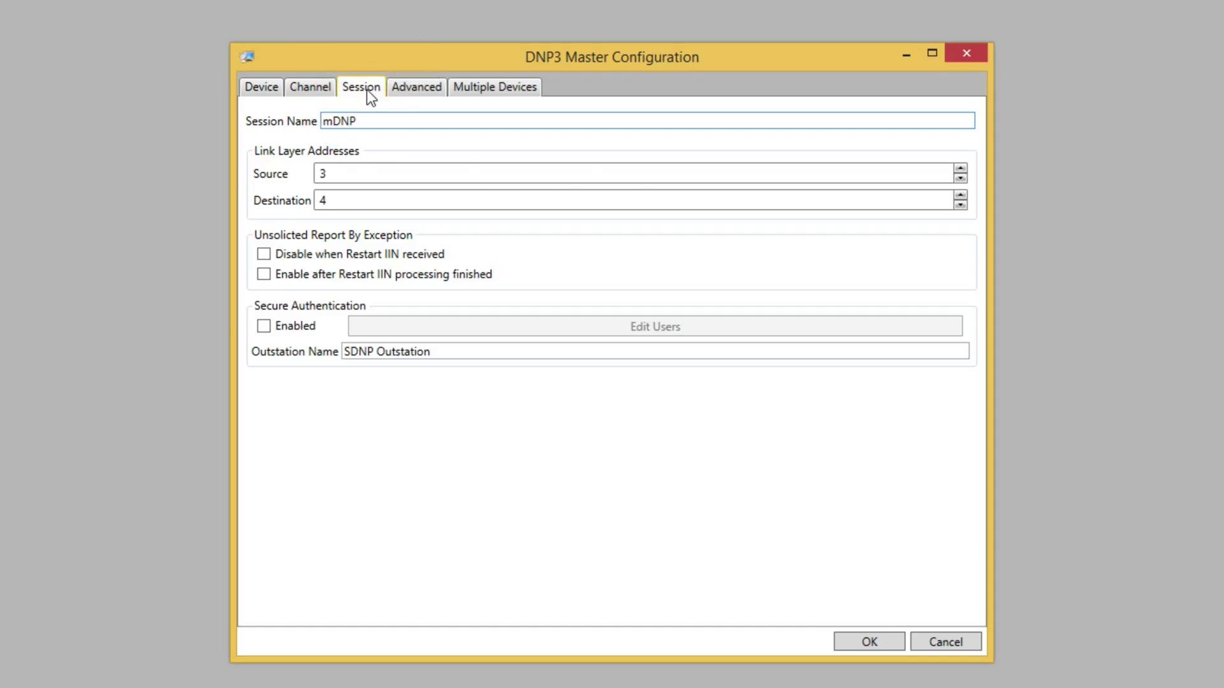
left_click(416, 86)
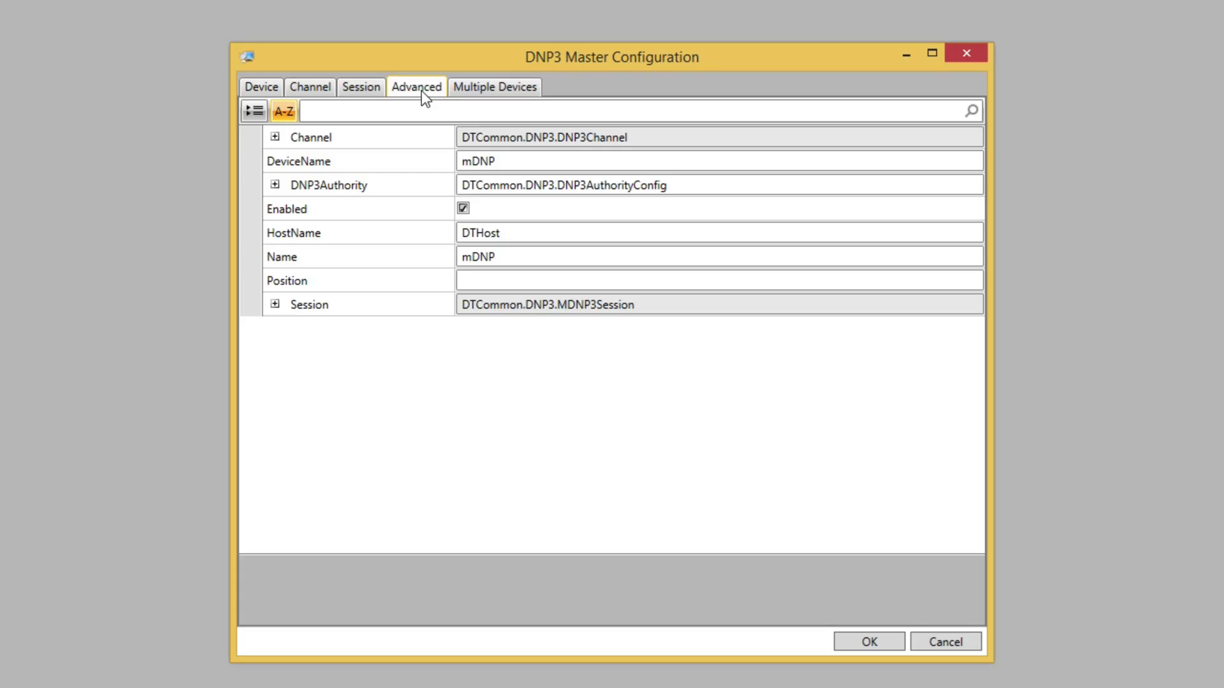
left_click(494, 87)
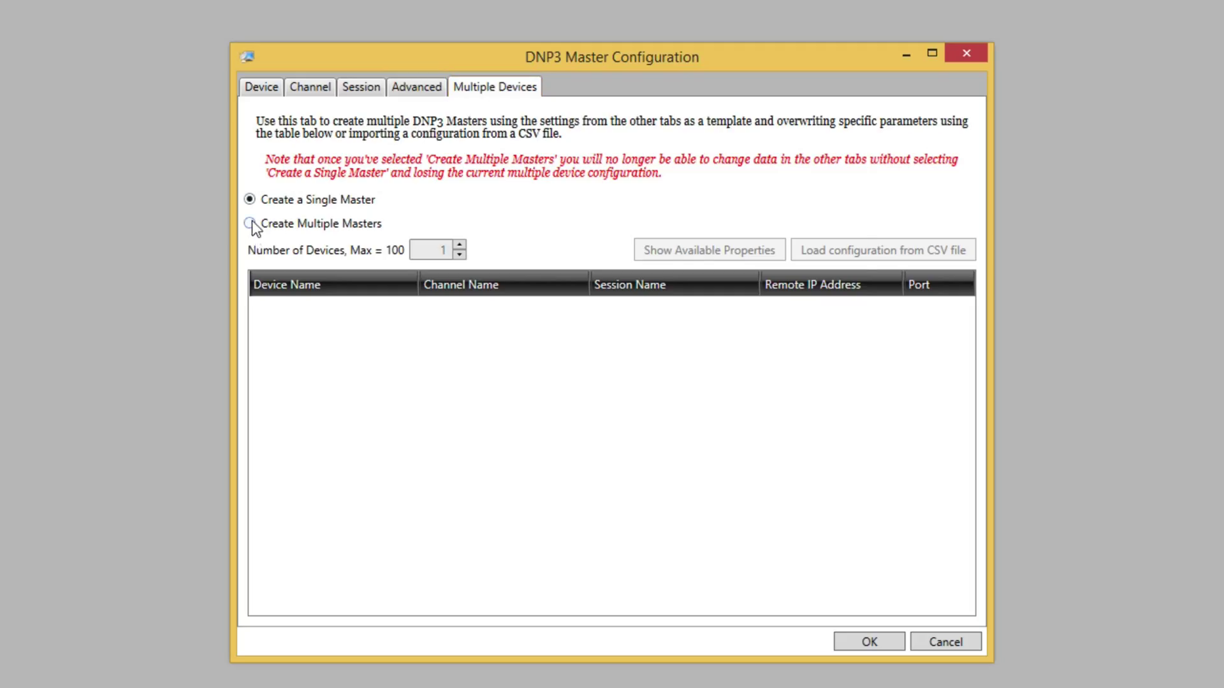
Step: Enable Create Multiple Masters with 6 devices, mDNP_0 to mDNP_5 on ports 20000–20005
left_click(250, 223)
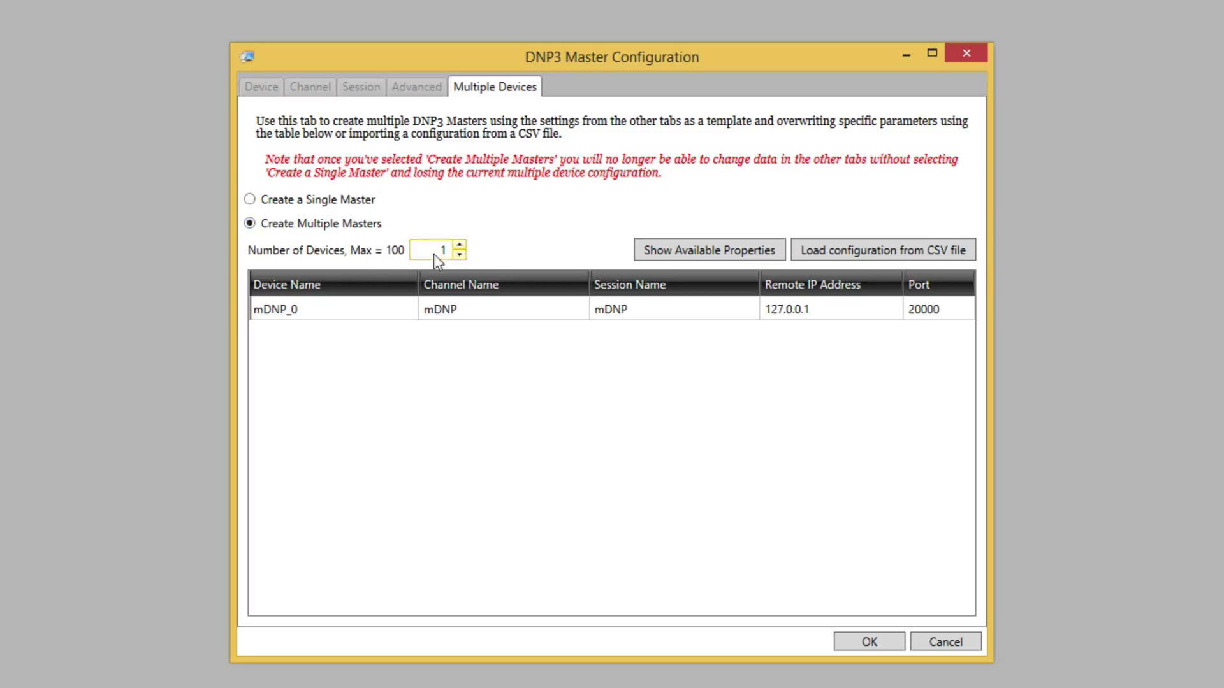
left_click(460, 246)
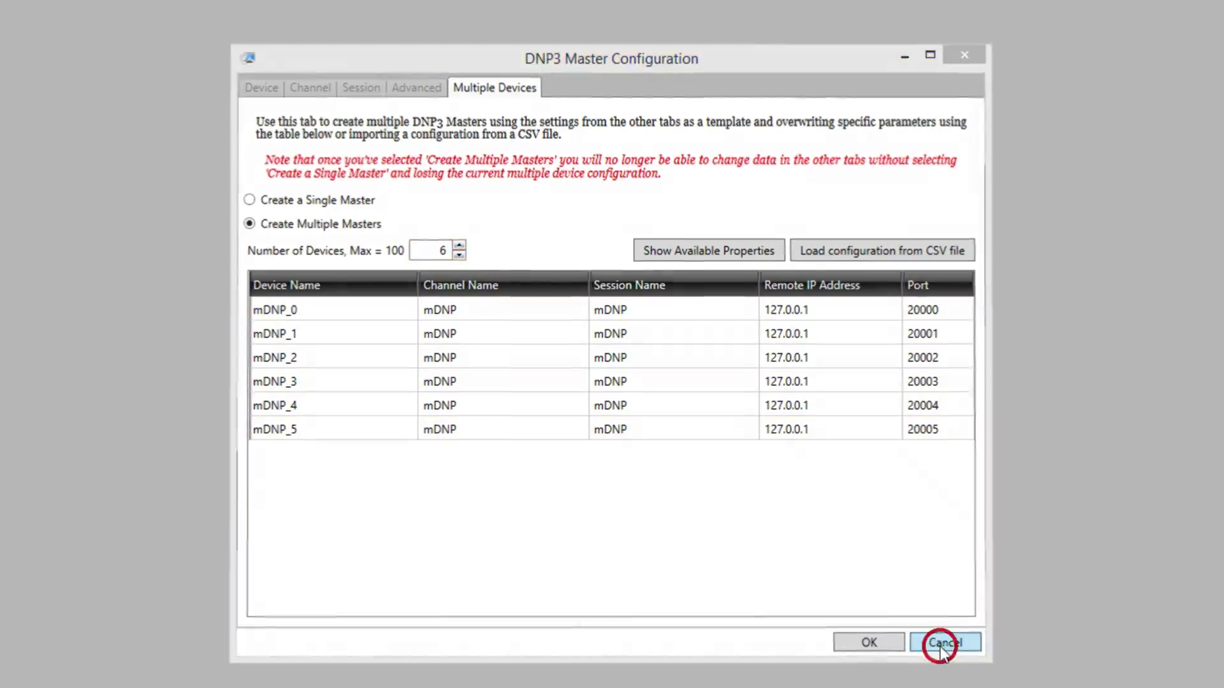
Step: Discard the six-master setup and inspect C:\temp\MDNPDevices.csv in Notepad++
left_click(945, 642)
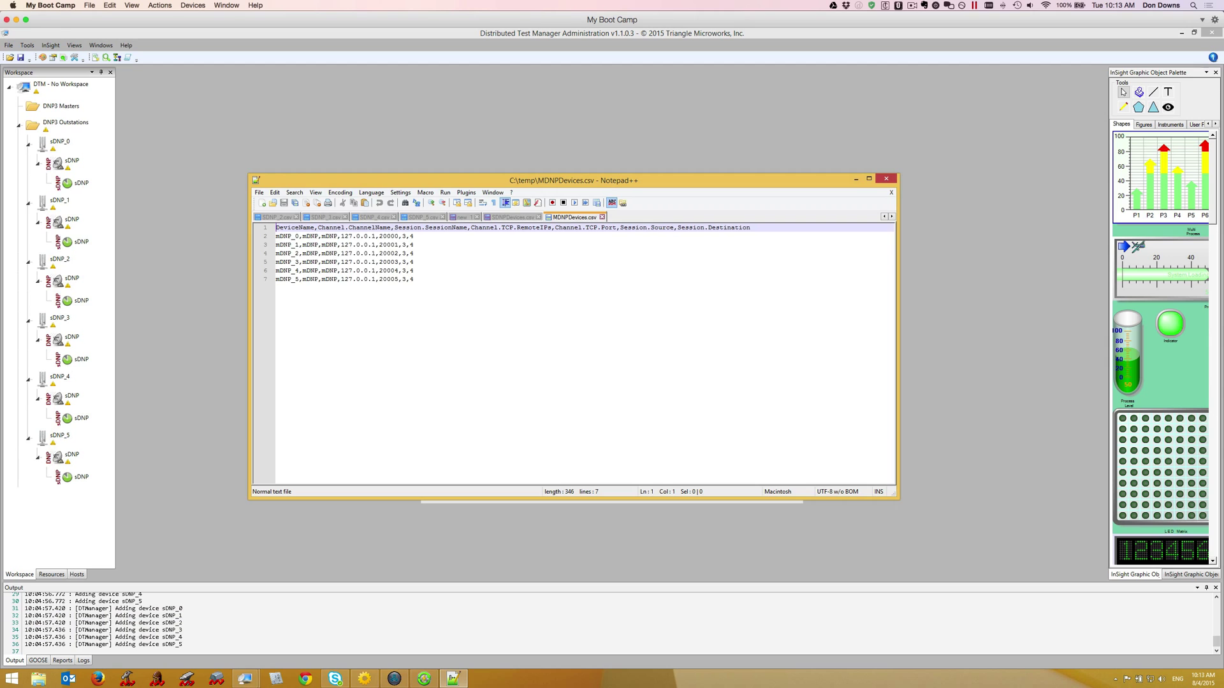
left_click(868, 178)
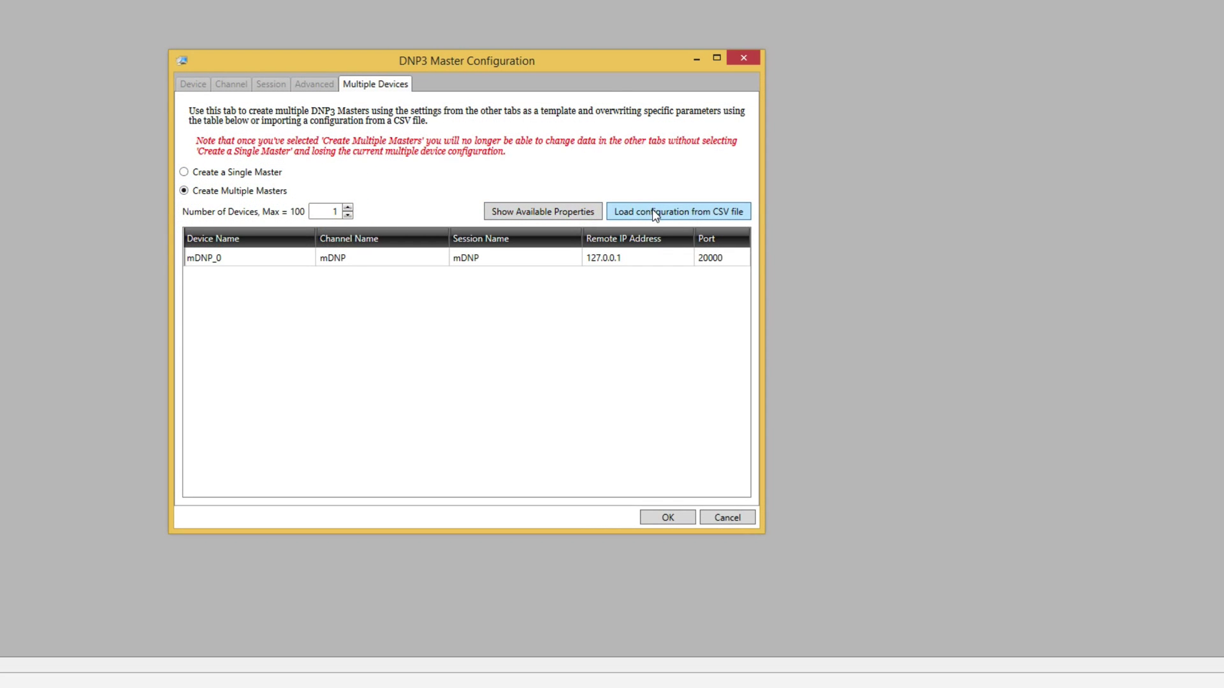
Step: Load the master configuration from the MDNPDevices.csv file
left_click(678, 211)
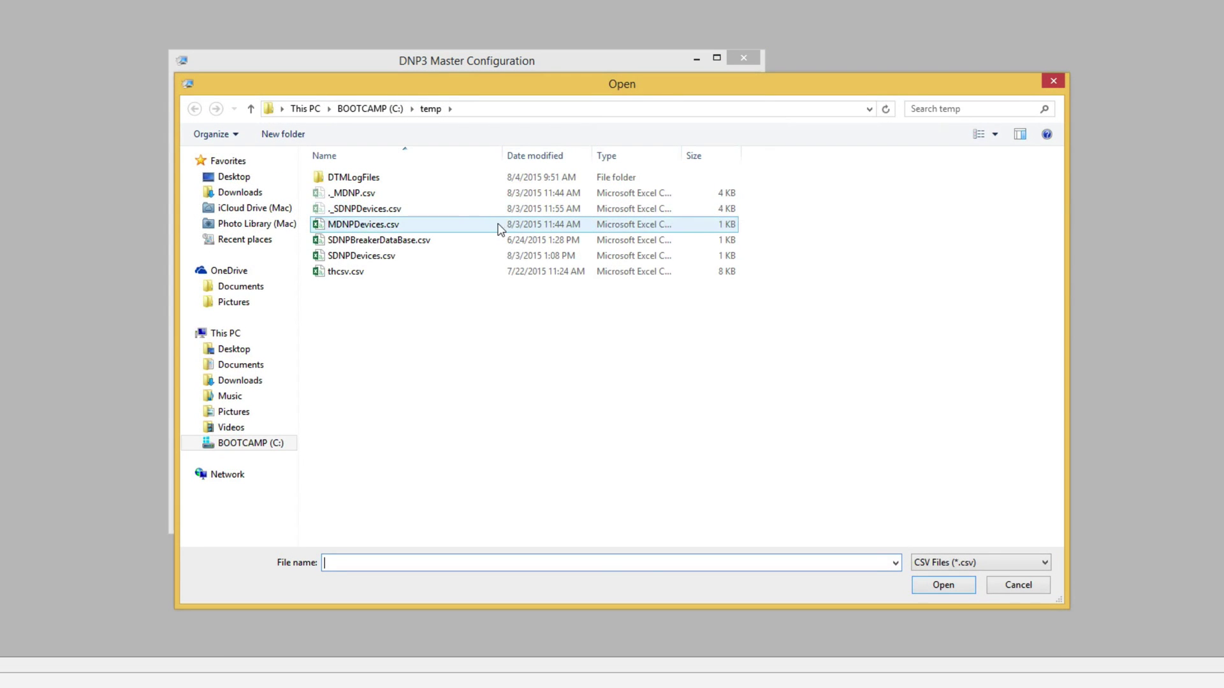
mouse_move(351, 232)
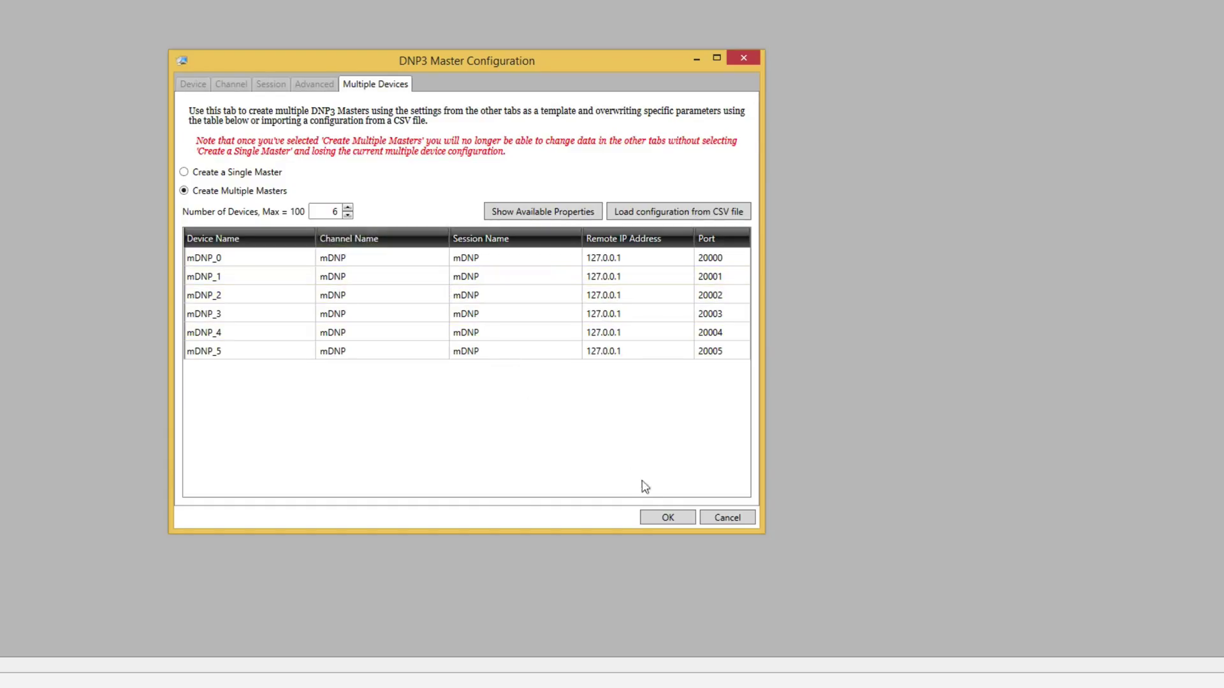
Step: Create the six imported masters and check mDNP_4 and mDNP_5 in the Workspace tree
left_click(667, 517)
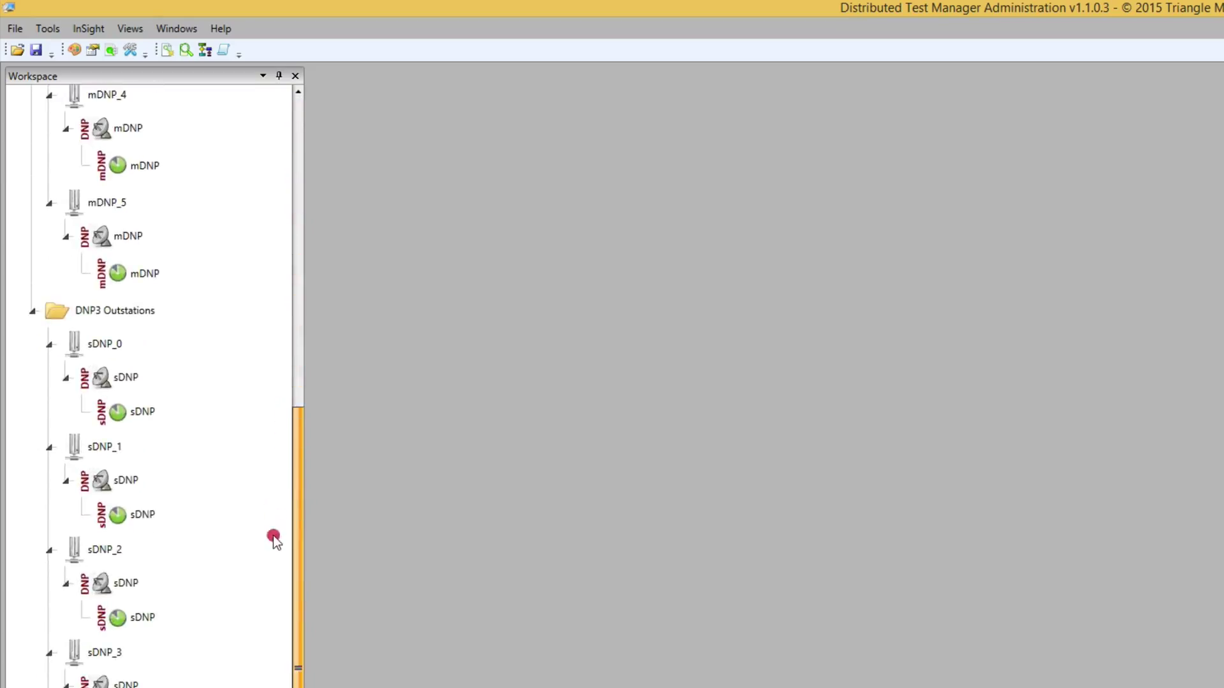
left_click(125, 584)
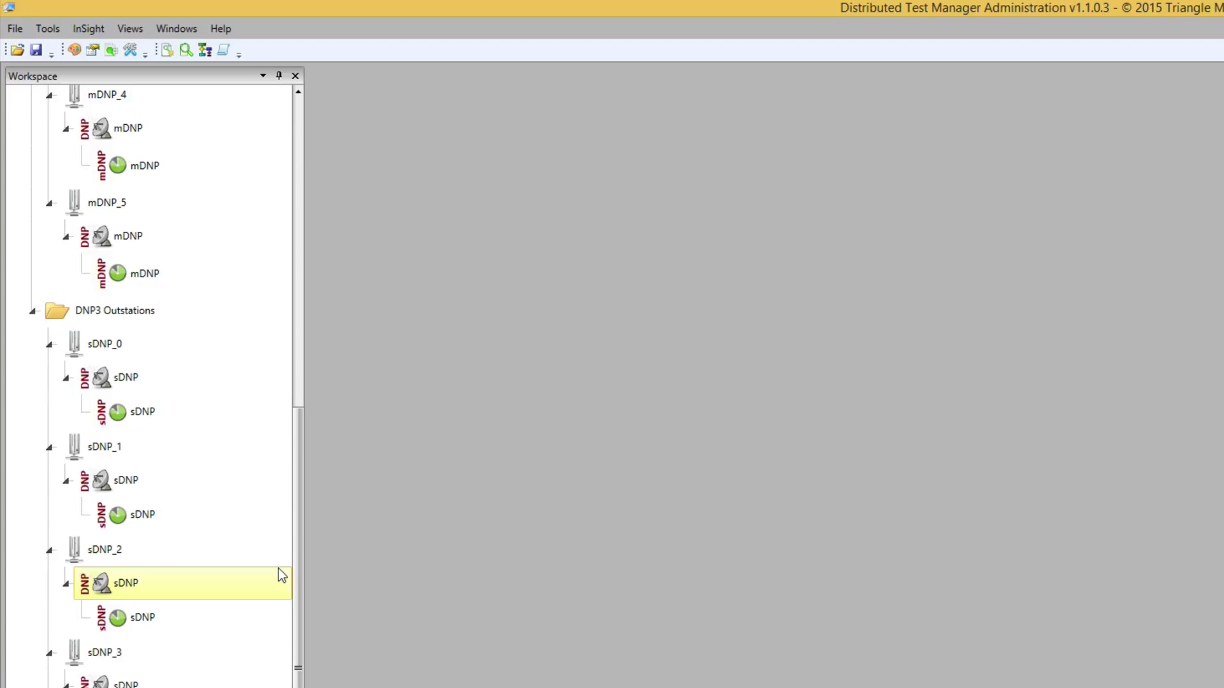